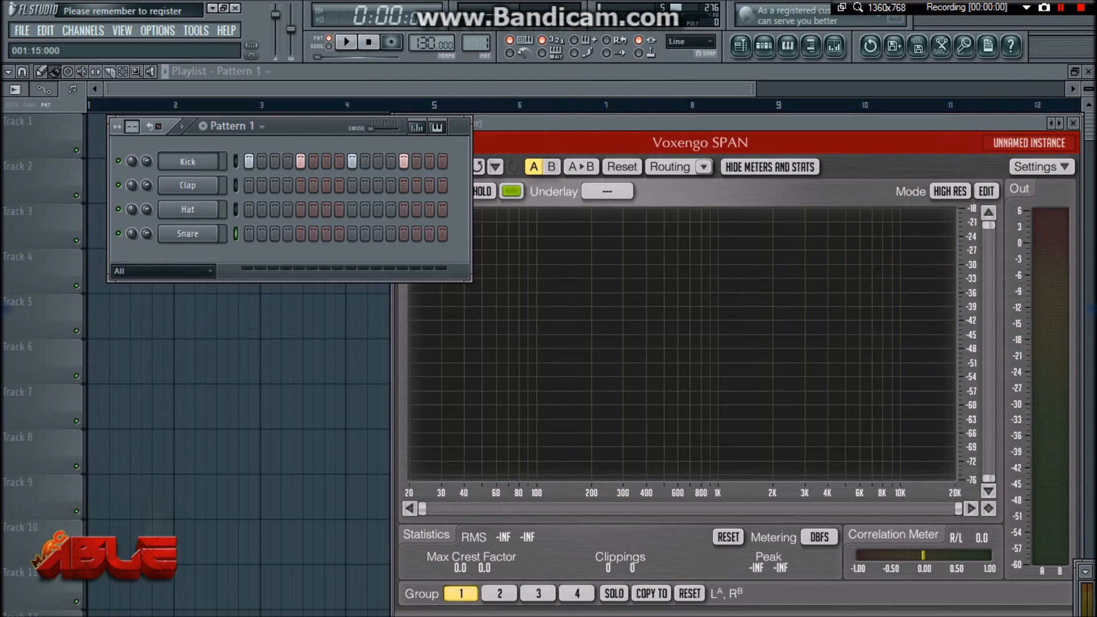
# Open the Kick channel's sample settings to audition the kick in SPAN.
pyautogui.click(186, 161)
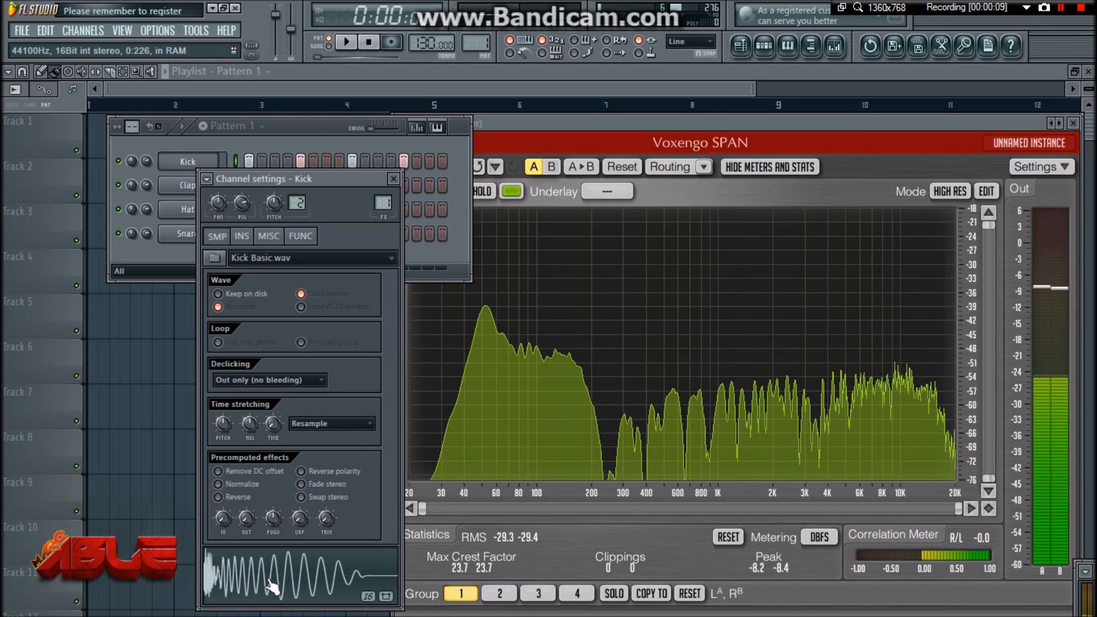
# Show the SPAN analyzer's Mode dropdown of spectrum analysis options.
pyautogui.click(949, 190)
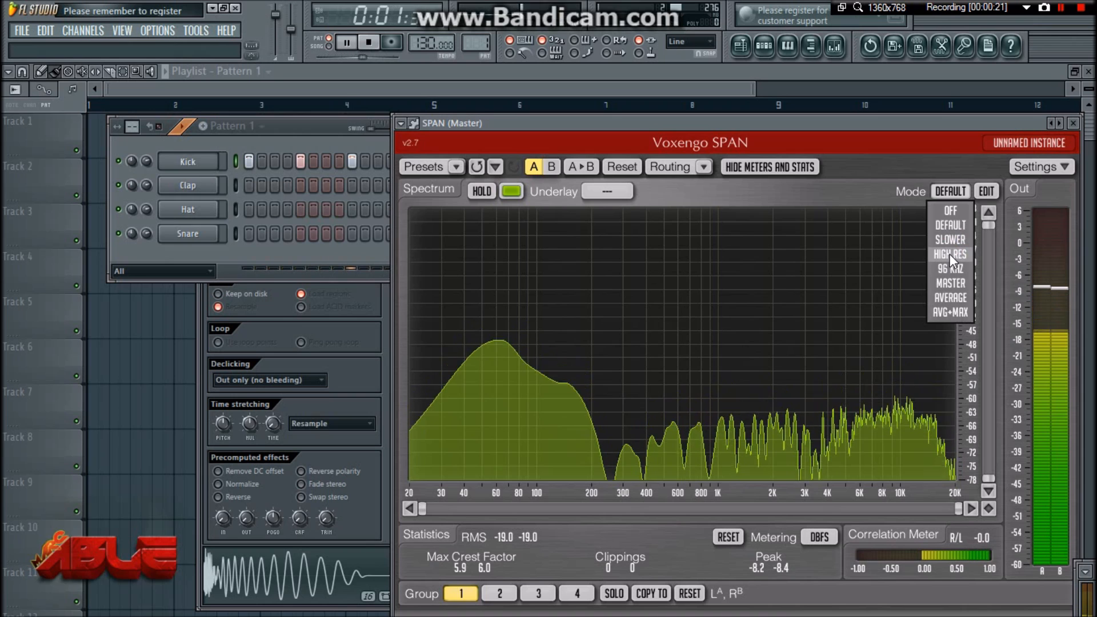
# Switch SPAN to HIGH RES mode to read the kick peak near 53.3 Hz (G#1).
pyautogui.click(949, 254)
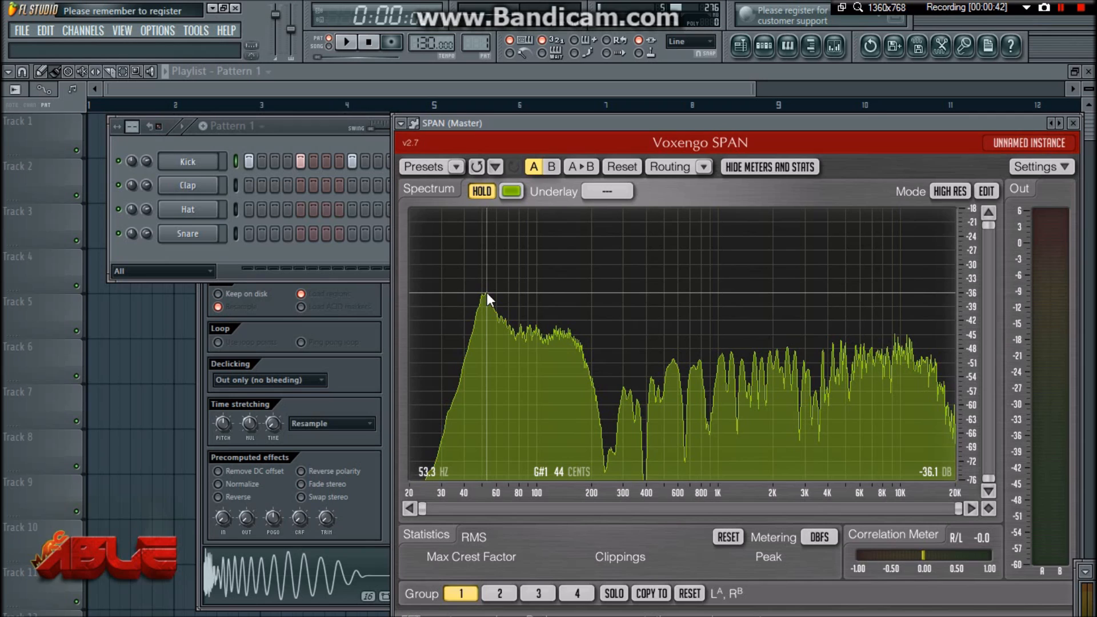
# Open the Snare channel's sample settings to show the snare in SPAN.
pyautogui.click(370, 41)
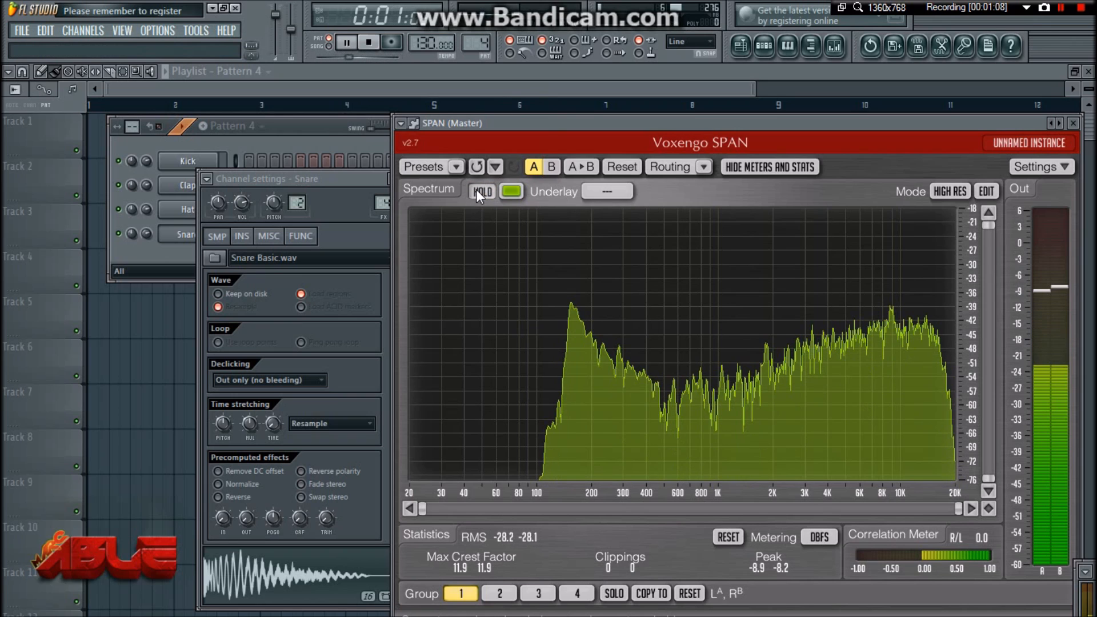
# Enable HOLD in SPAN to freeze the snare peak at about 155 Hz (D#3).
pyautogui.click(481, 191)
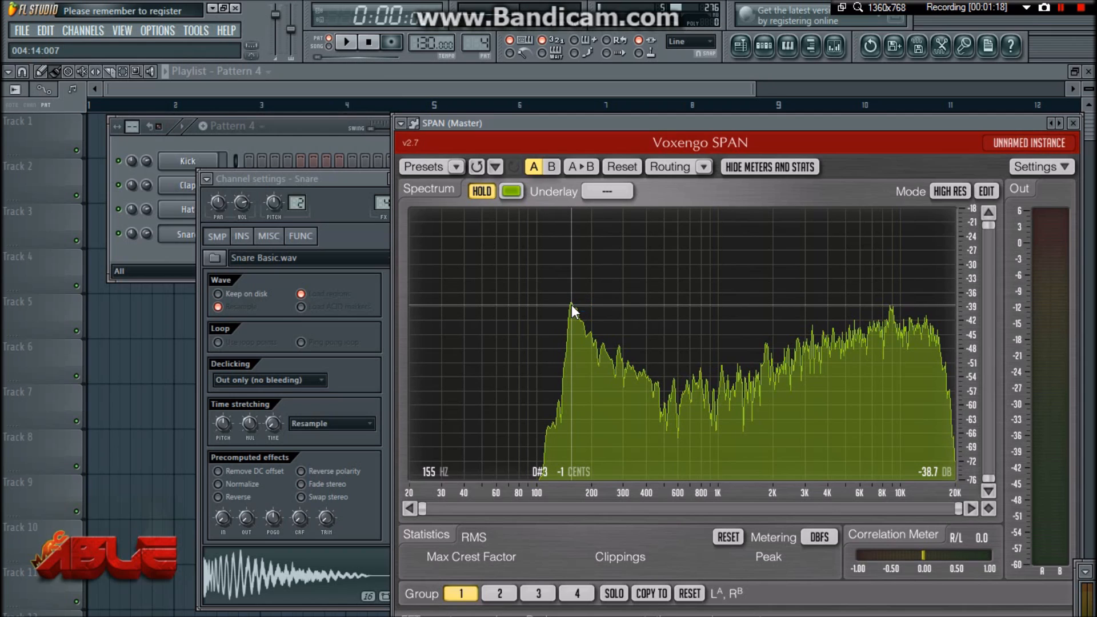
pyautogui.moveTo(538, 253)
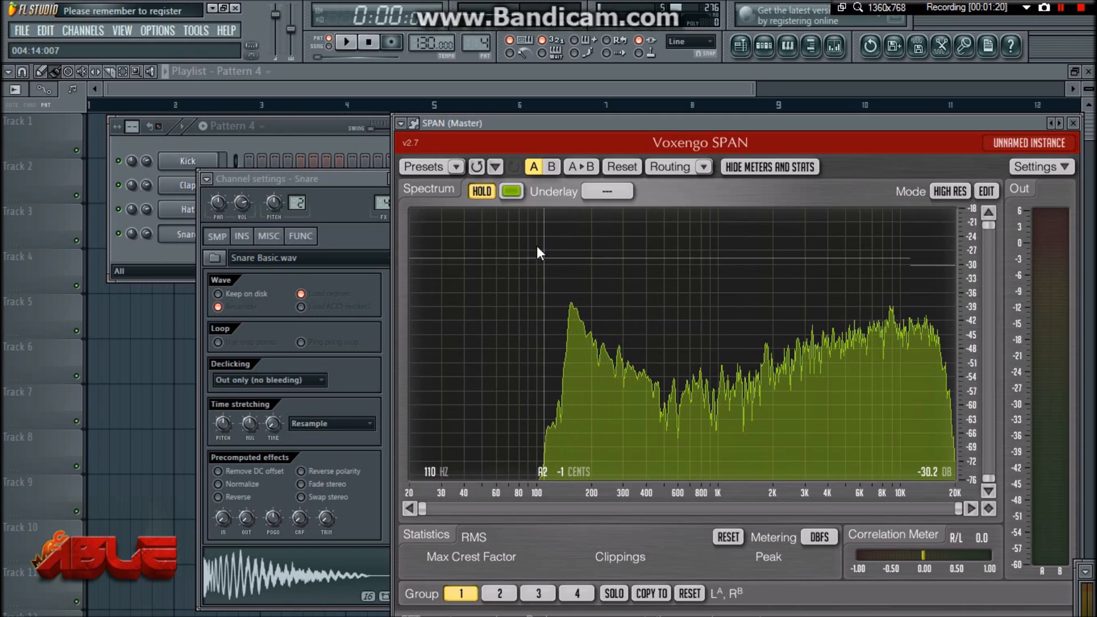